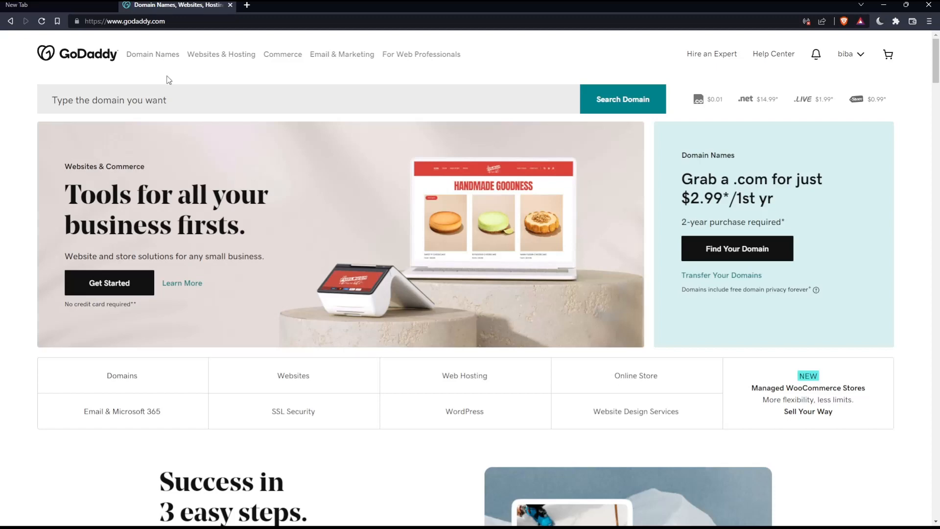
# Scroll to the page footer and browse the country and region selector
pyautogui.scroll(-3)
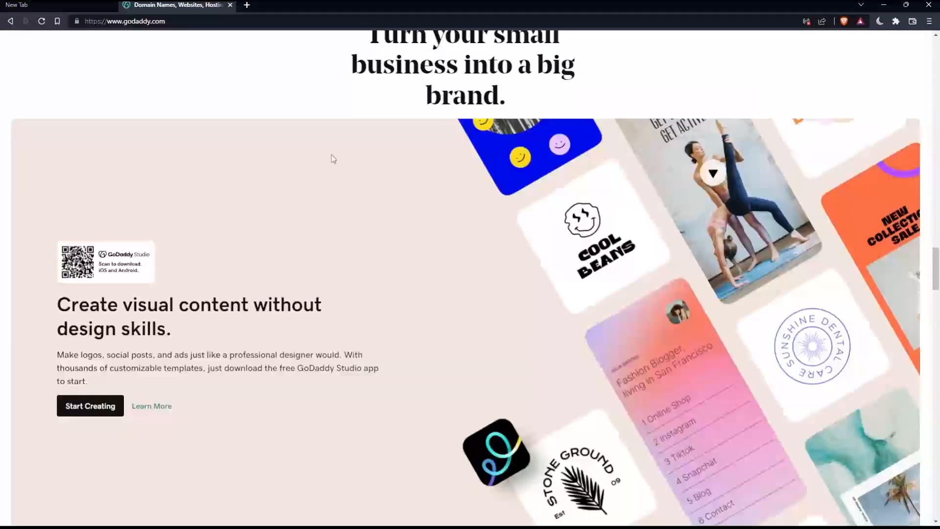
pyautogui.scroll(-3)
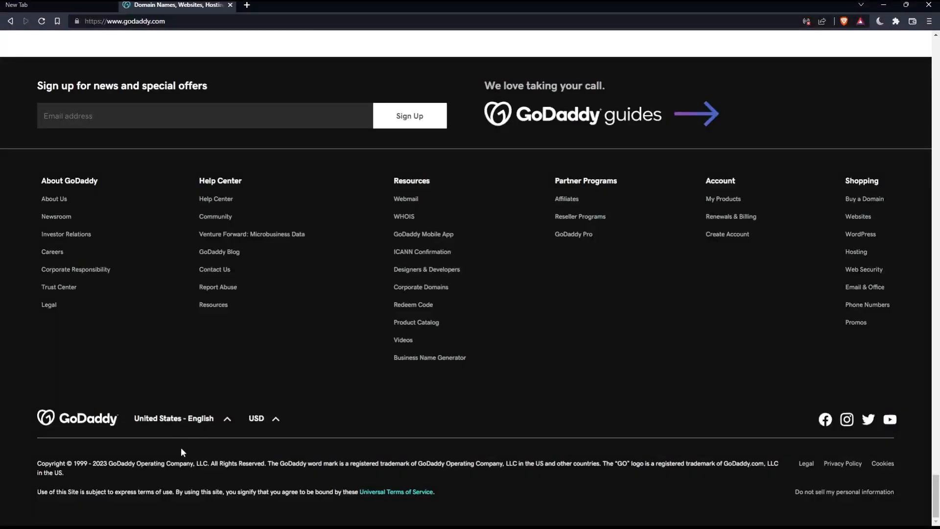
pyautogui.click(175, 418)
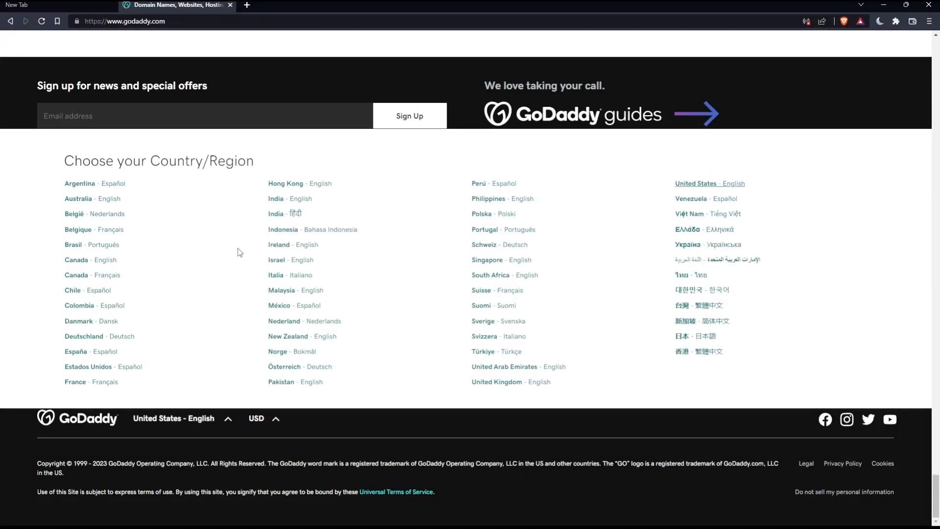
pyautogui.moveTo(321, 208)
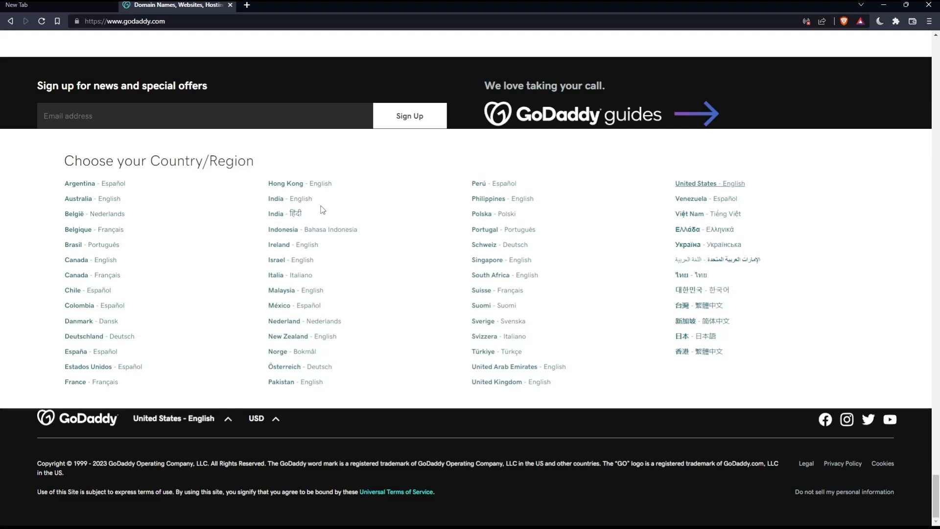
pyautogui.click(174, 419)
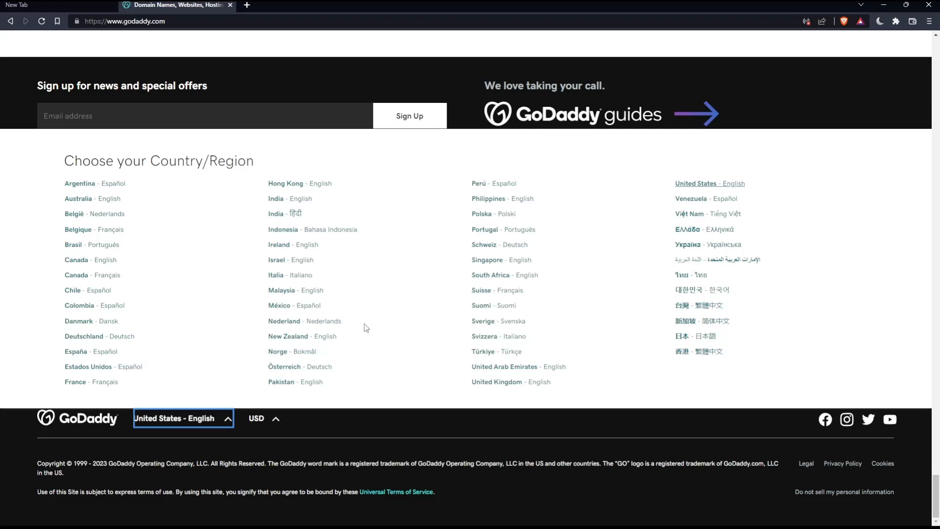
pyautogui.click(263, 418)
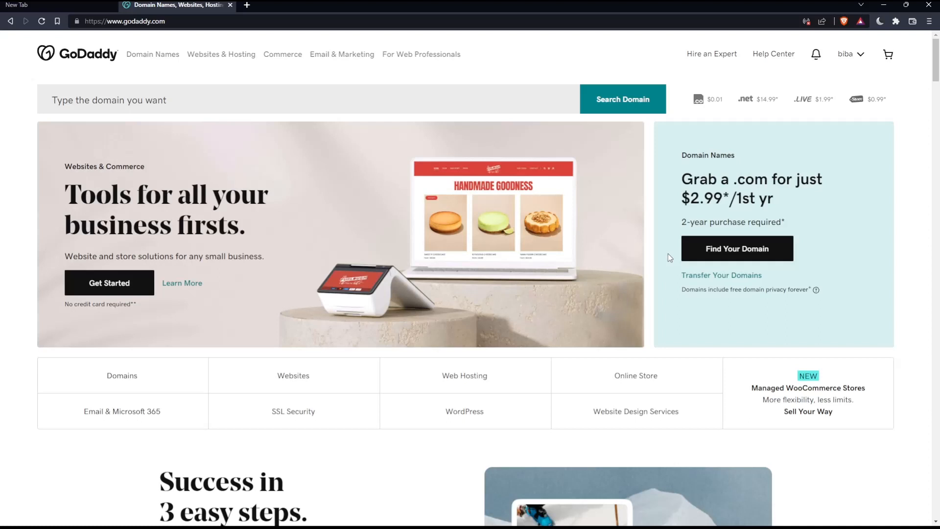
pyautogui.moveTo(903, 53)
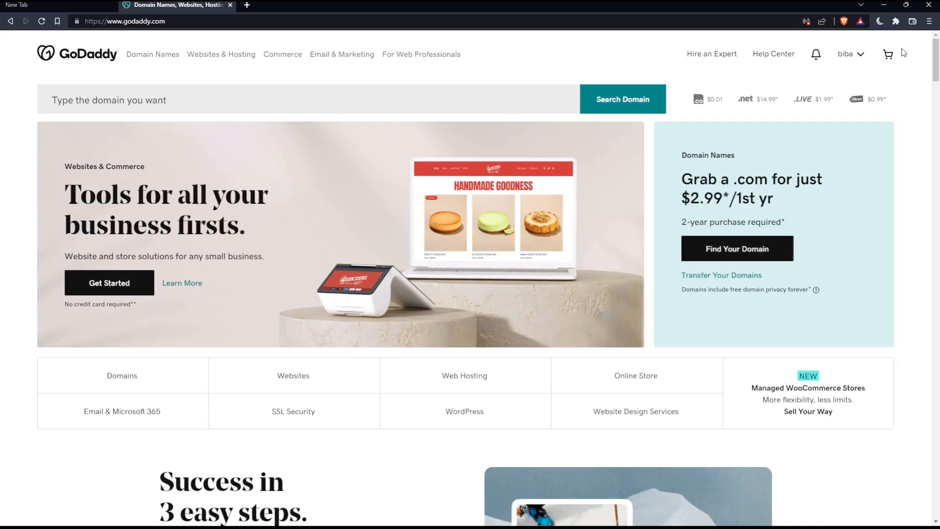
# Show the account menu from the account name in the header
pyautogui.click(847, 53)
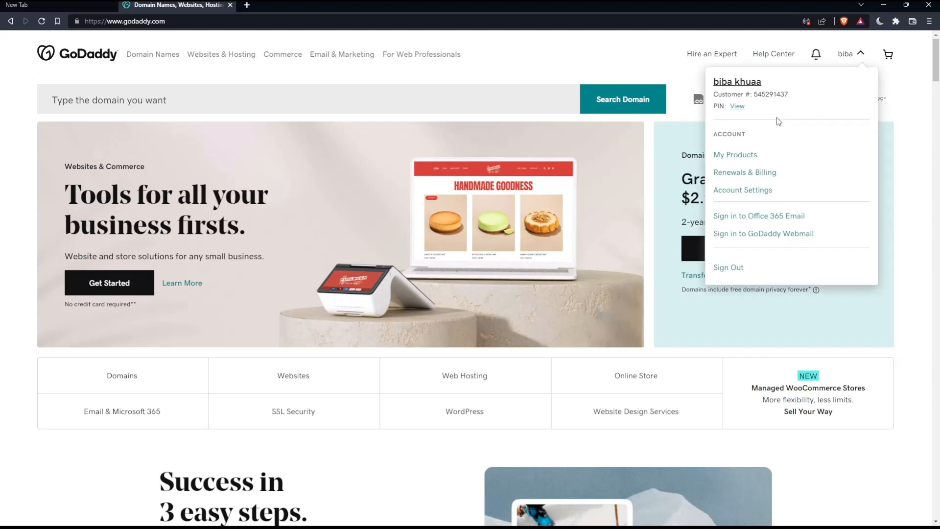
pyautogui.moveTo(744, 173)
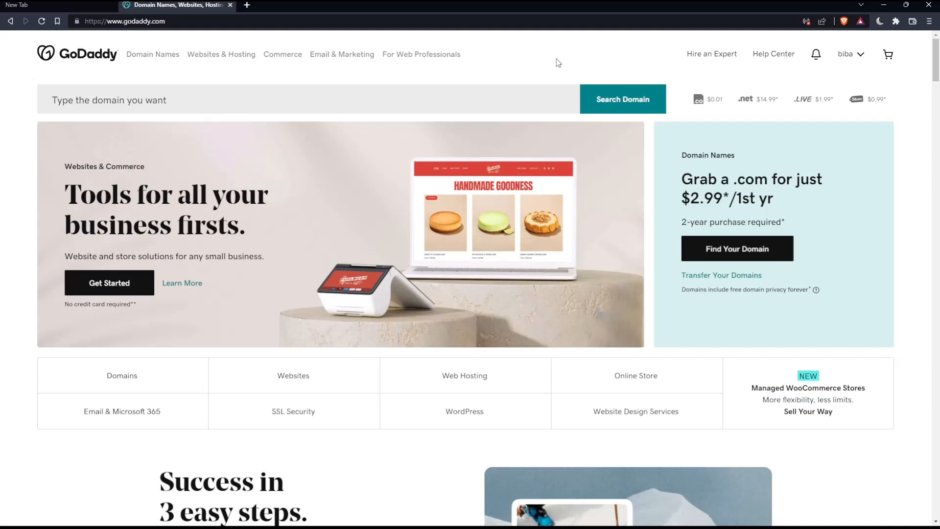
pyautogui.moveTo(514, 310)
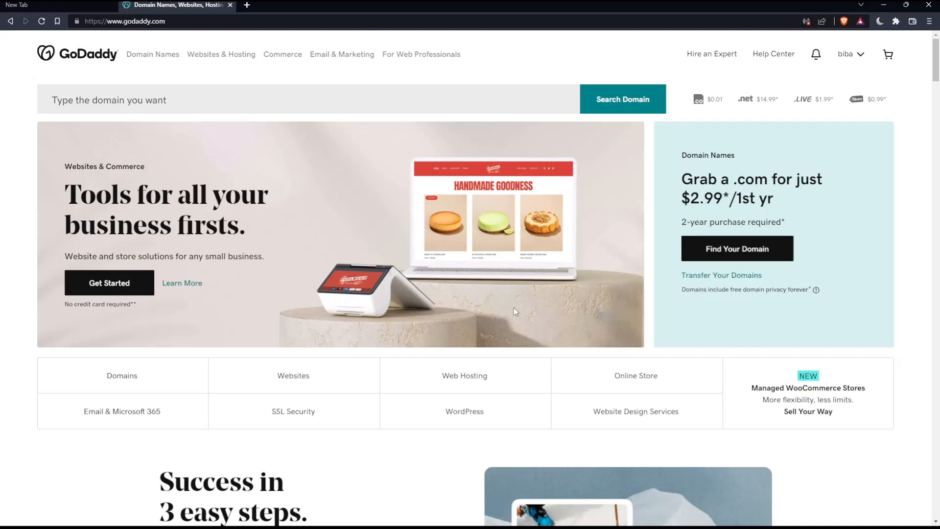
pyautogui.moveTo(503, 284)
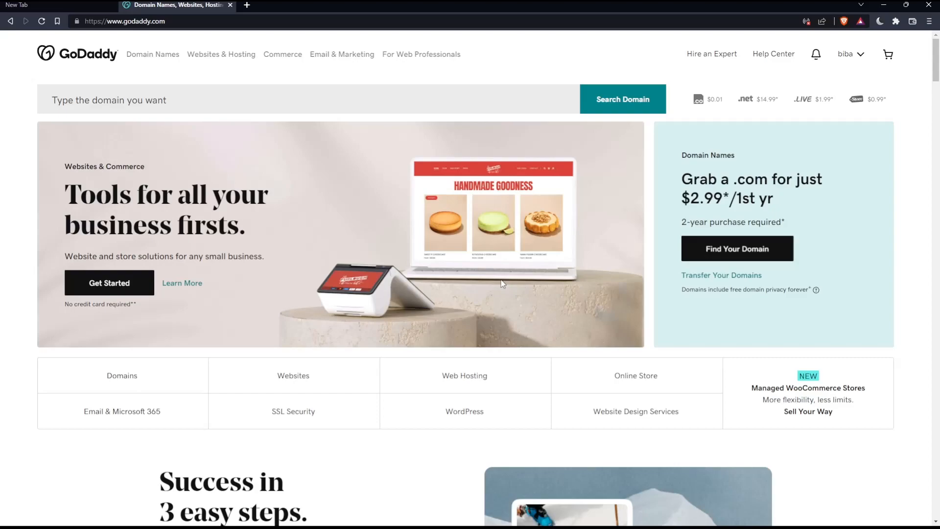
pyautogui.moveTo(432, 294)
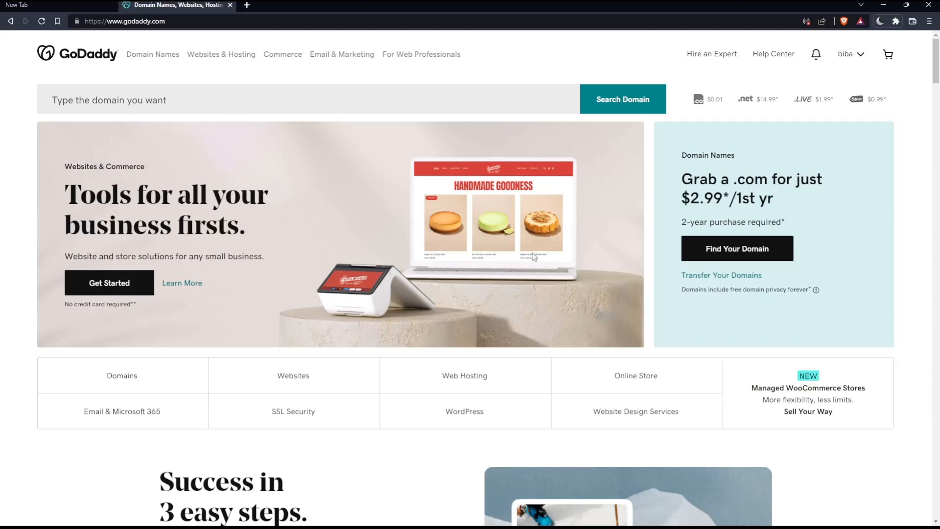
pyautogui.moveTo(853, 50)
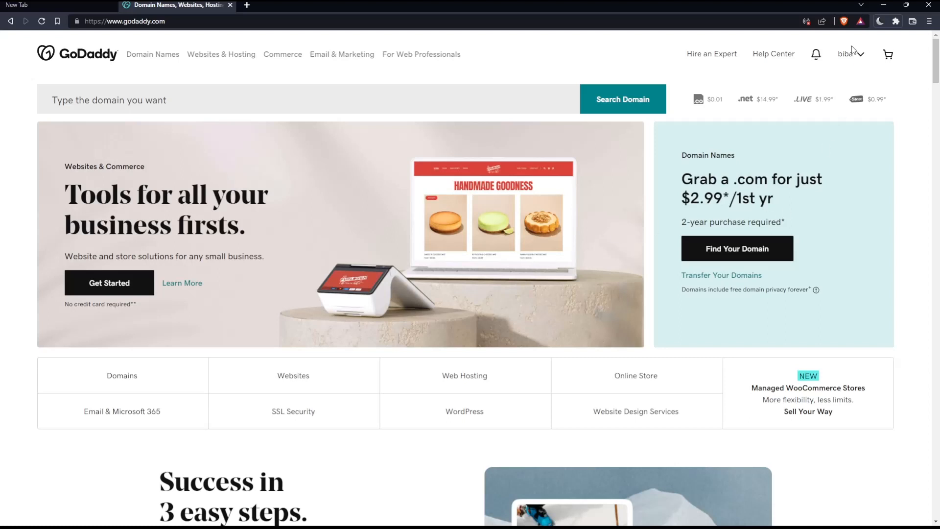
pyautogui.click(846, 53)
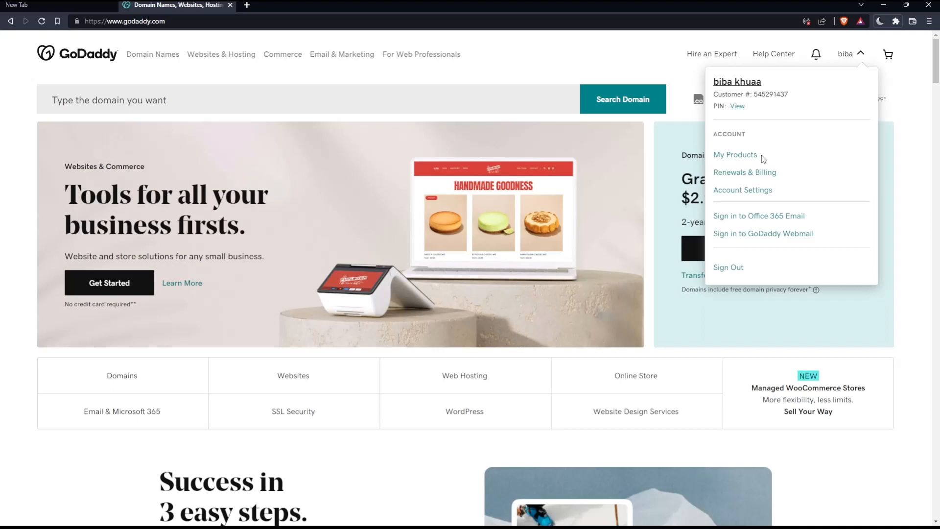
# Go to My Products, collapse Websites + Marketing, and select the mromix business card
pyautogui.click(735, 154)
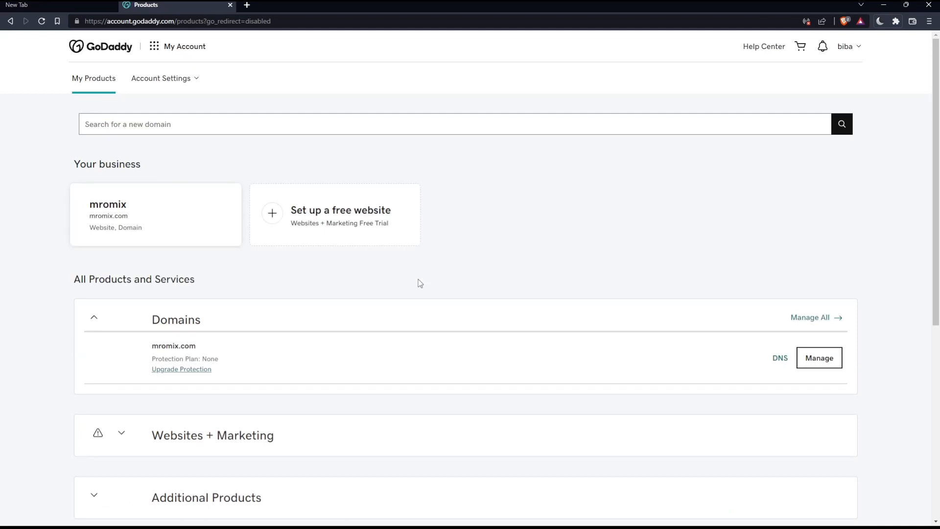
pyautogui.scroll(-3)
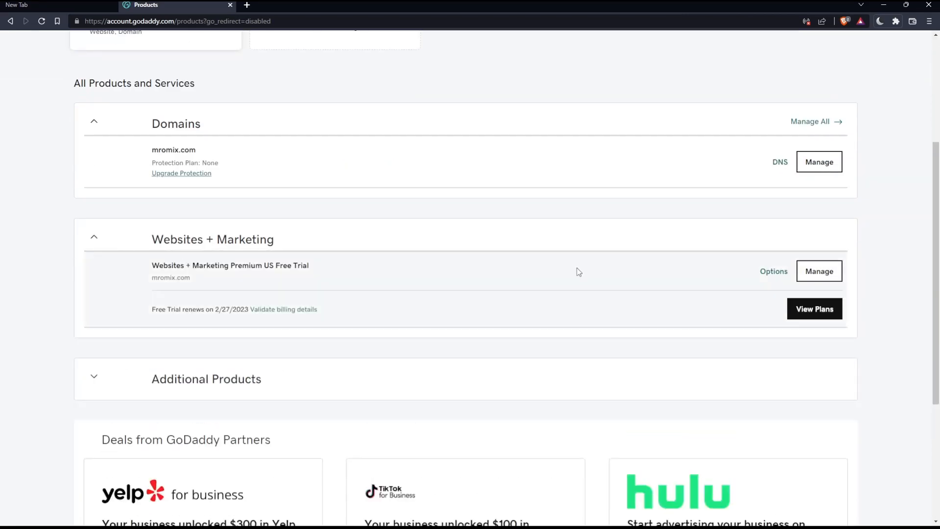
pyautogui.click(121, 236)
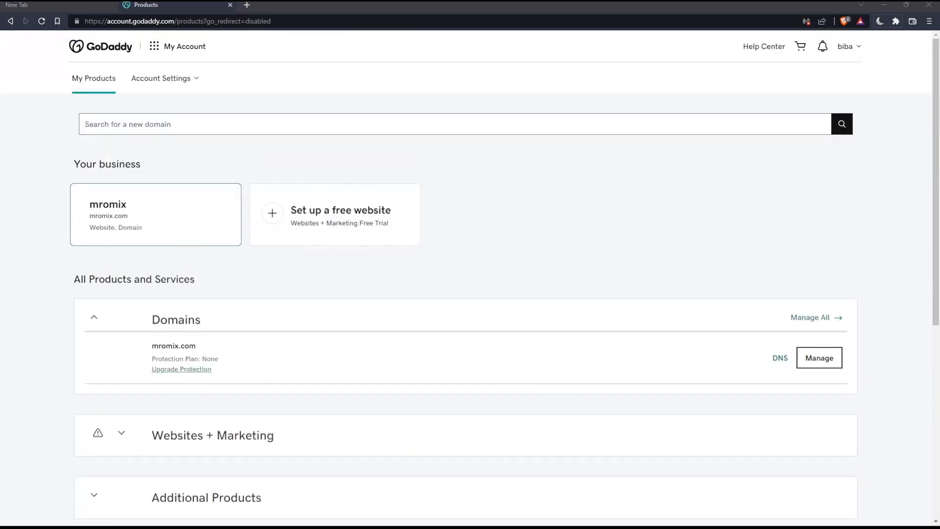
pyautogui.click(156, 215)
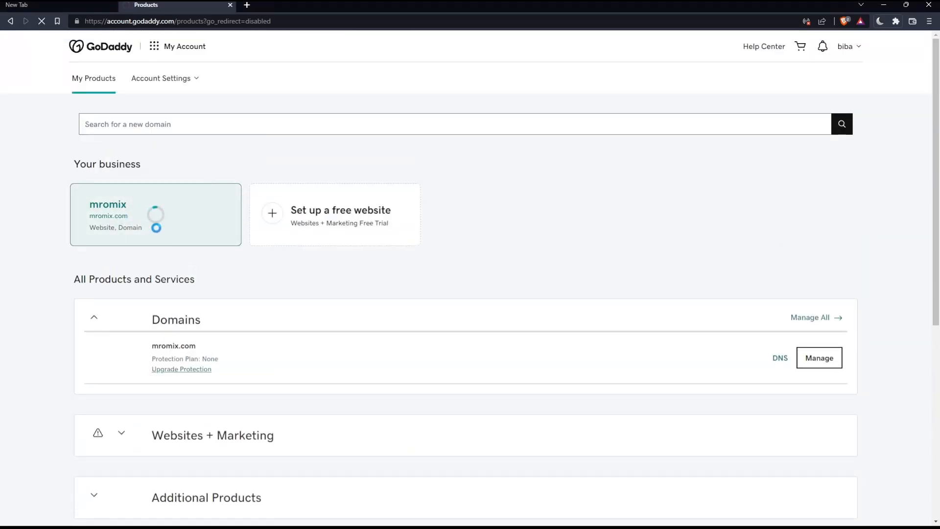
# From the mromix dashboard's Other Ways to Grow, choose Get SSL for mromix.com
pyautogui.click(155, 215)
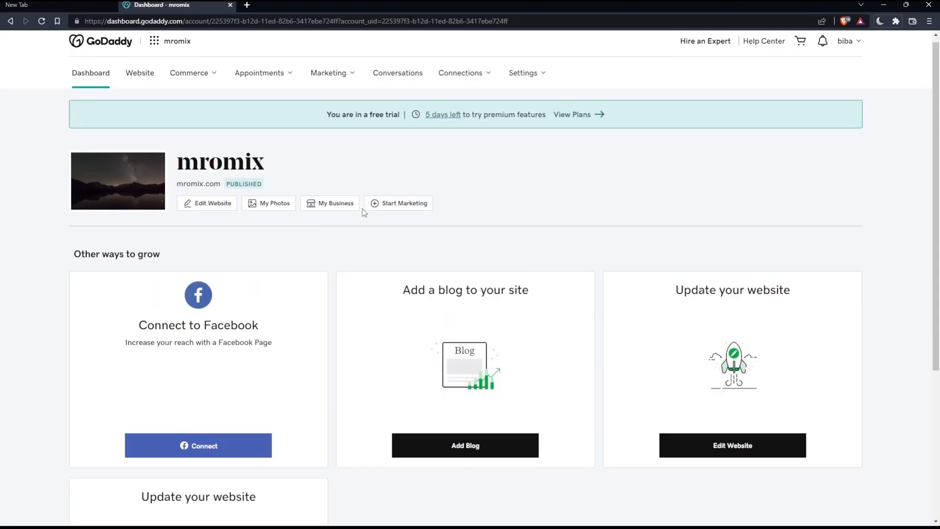
pyautogui.scroll(-3)
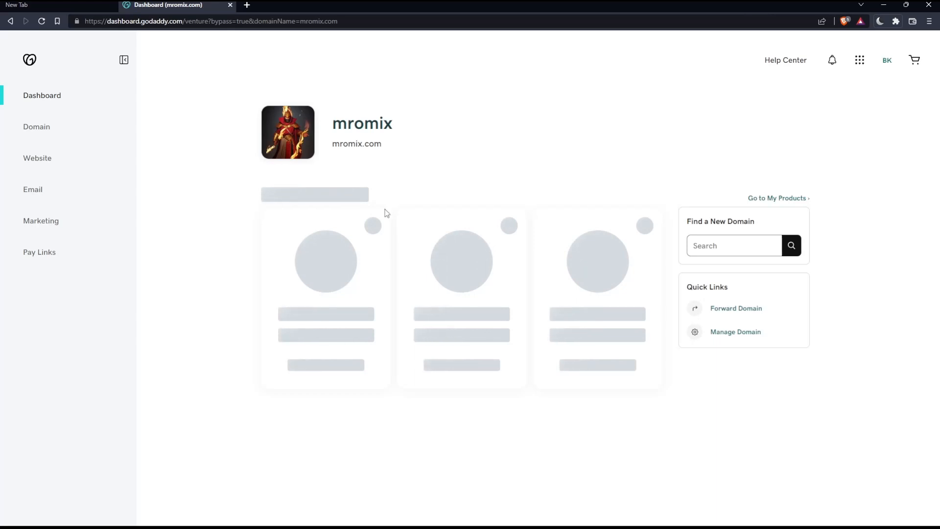
pyautogui.scroll(-3)
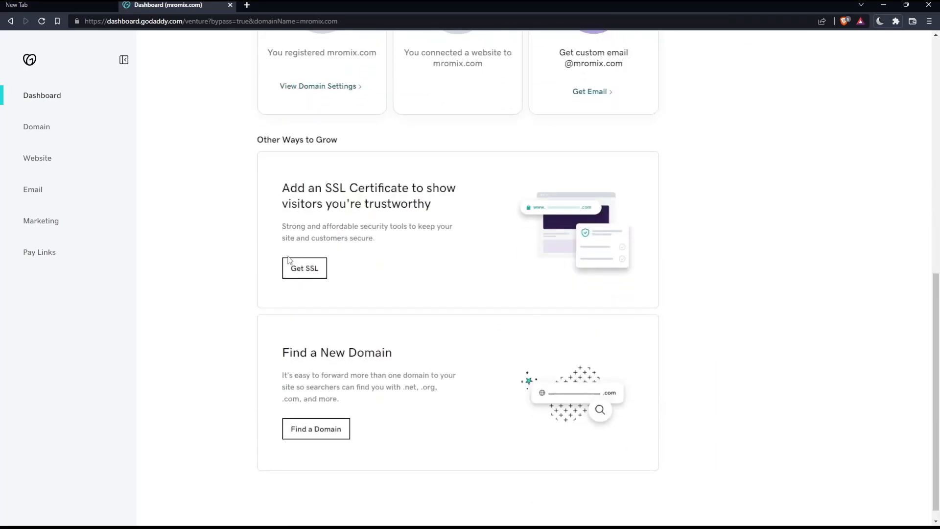
pyautogui.click(304, 268)
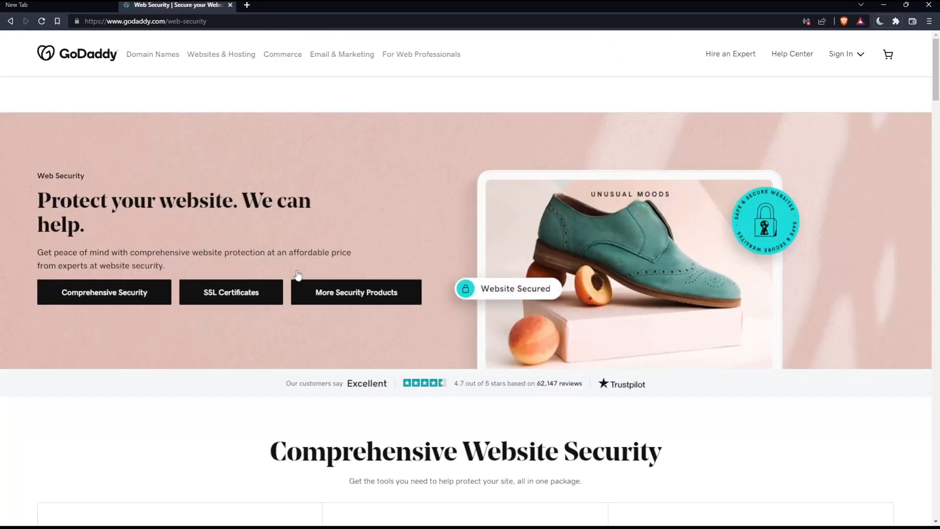
pyautogui.scroll(-3)
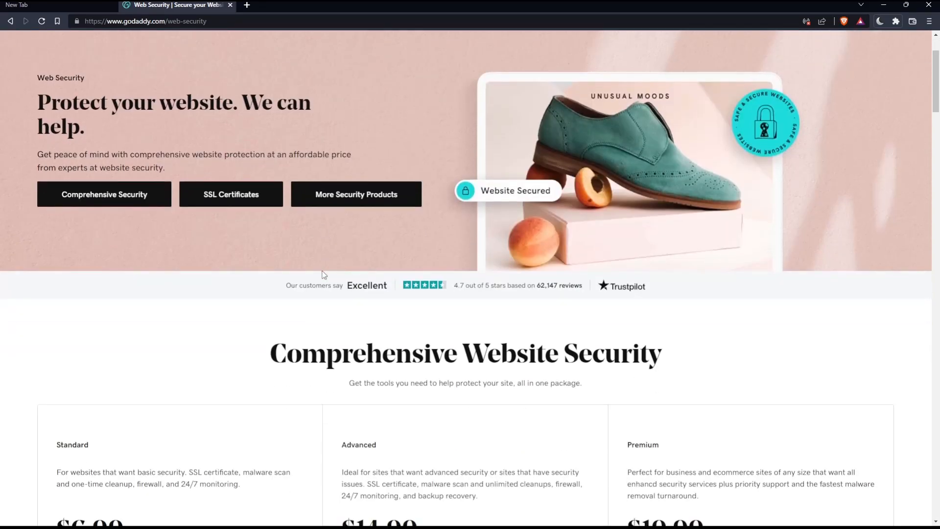
pyautogui.scroll(-3)
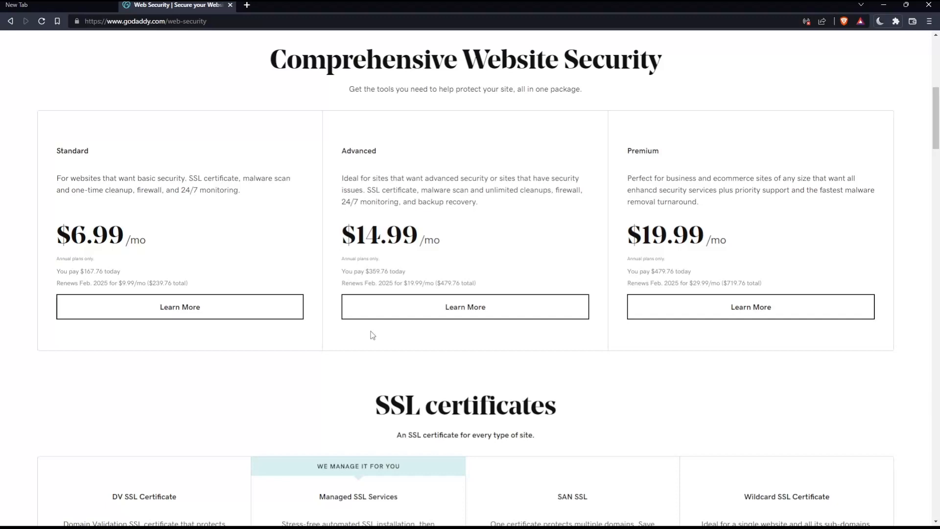
pyautogui.moveTo(725, 194)
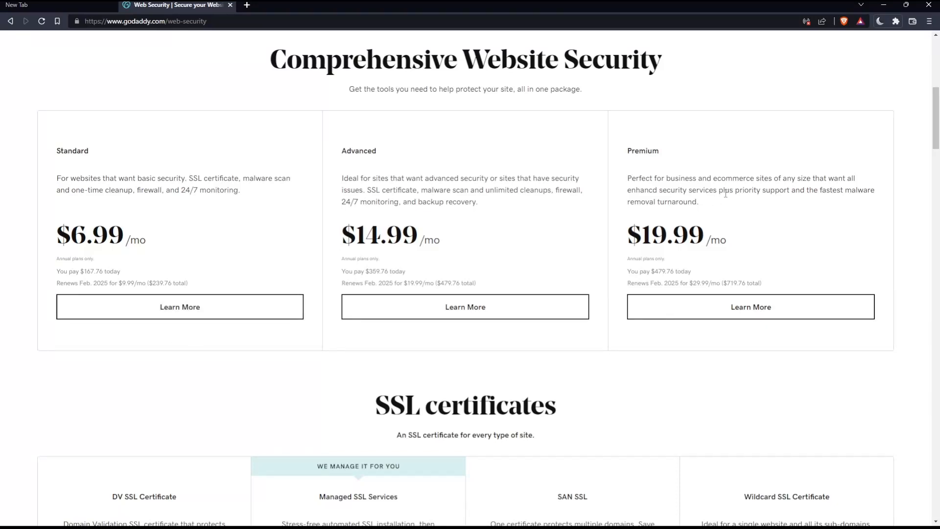
pyautogui.scroll(3)
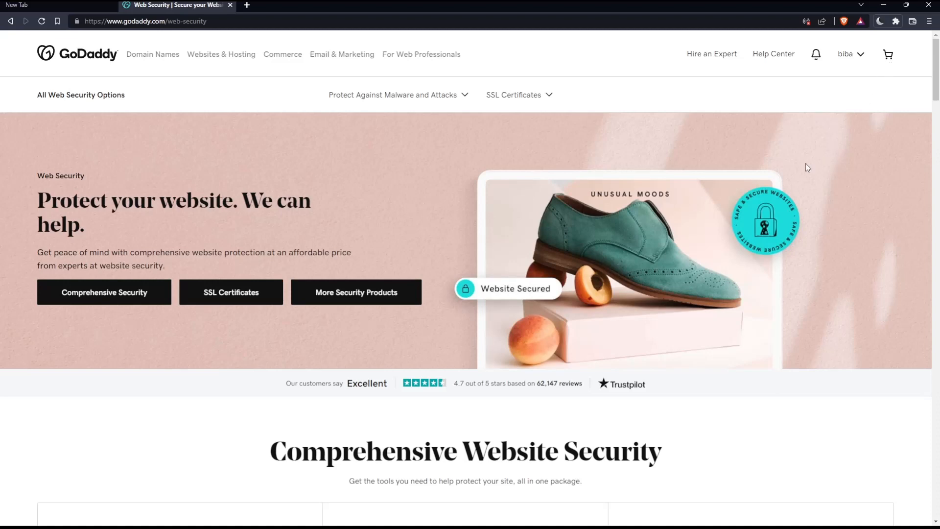
pyautogui.moveTo(718, 215)
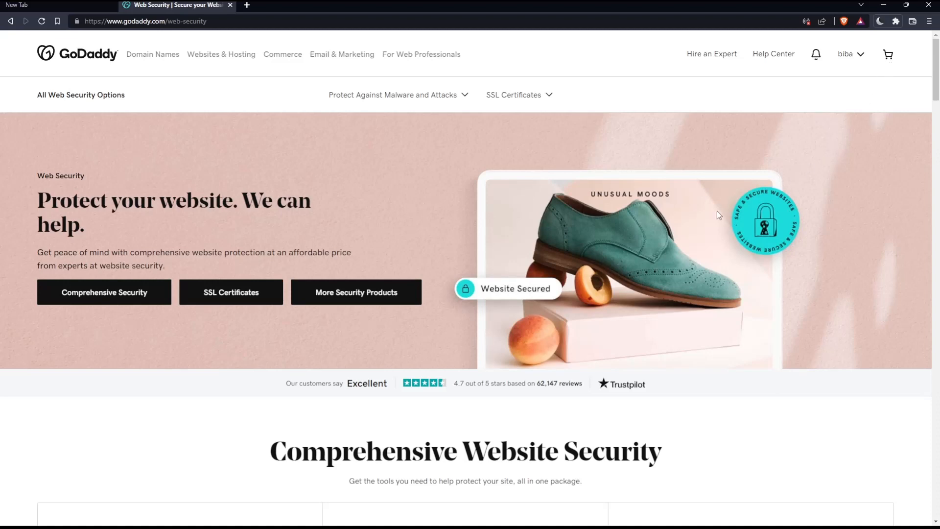